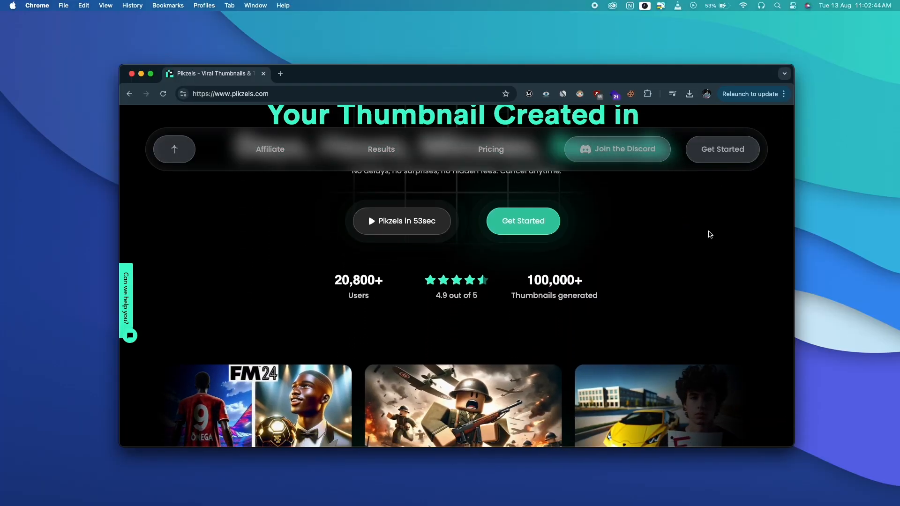
Enlarge the generated chess thumbnail, then move to the X search for 'cursor ai'.
{"action": "scroll", "scroll_direction": "down", "scroll_amount": 3}
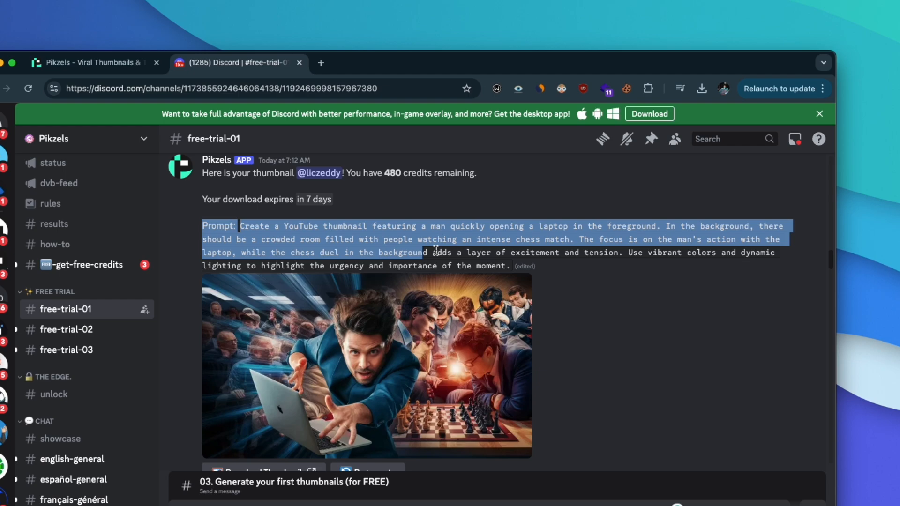
{"action": "left_click", "coordinate": [368, 367]}
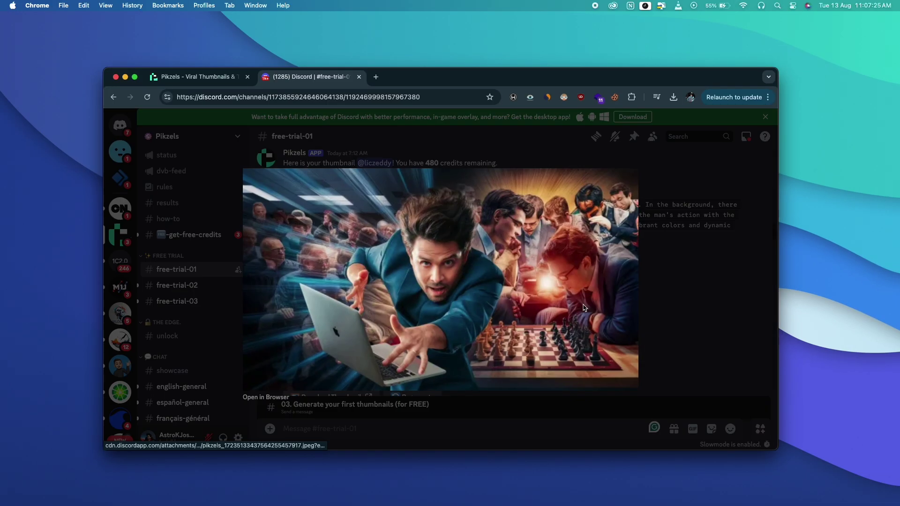
{"action": "left_click", "coordinate": [197, 76]}
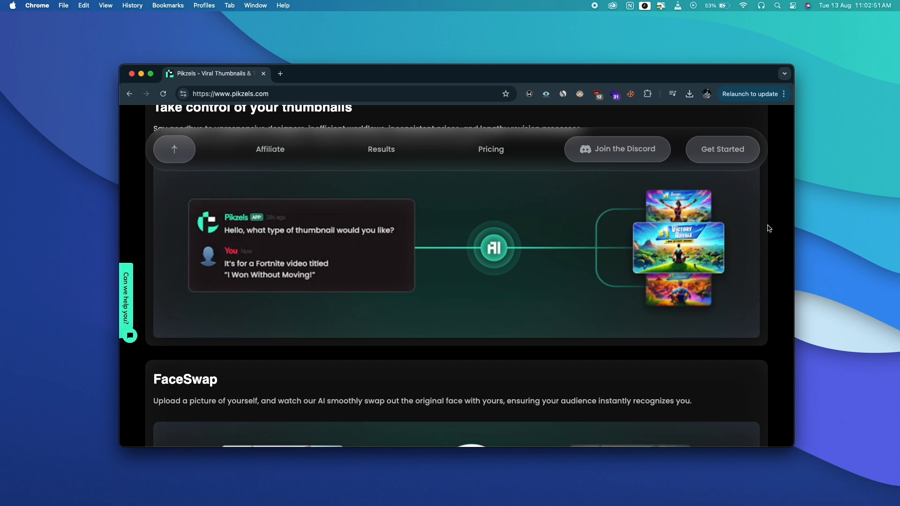
Scroll through the Top results for 'cursor ai' until the Cursor demo clip plays.
{"action": "scroll", "scroll_direction": "down", "scroll_amount": 3}
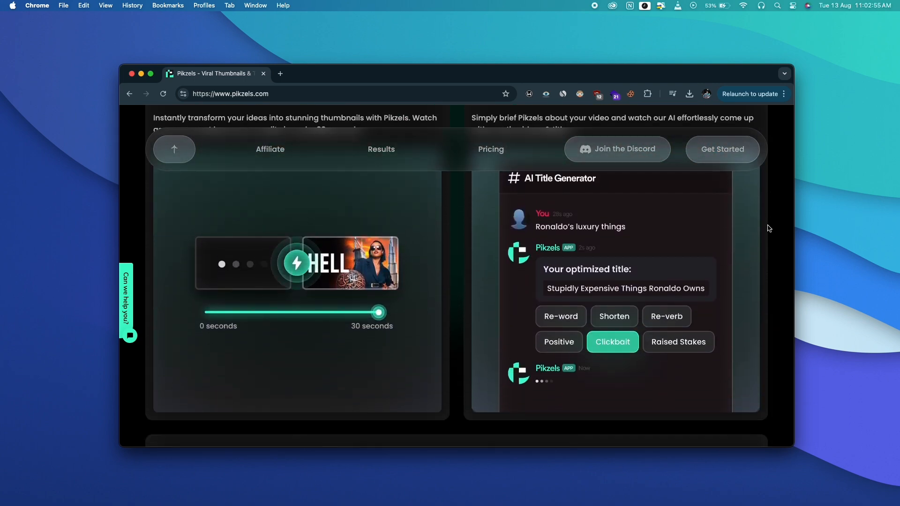
{"action": "scroll", "scroll_direction": "down", "scroll_amount": 3}
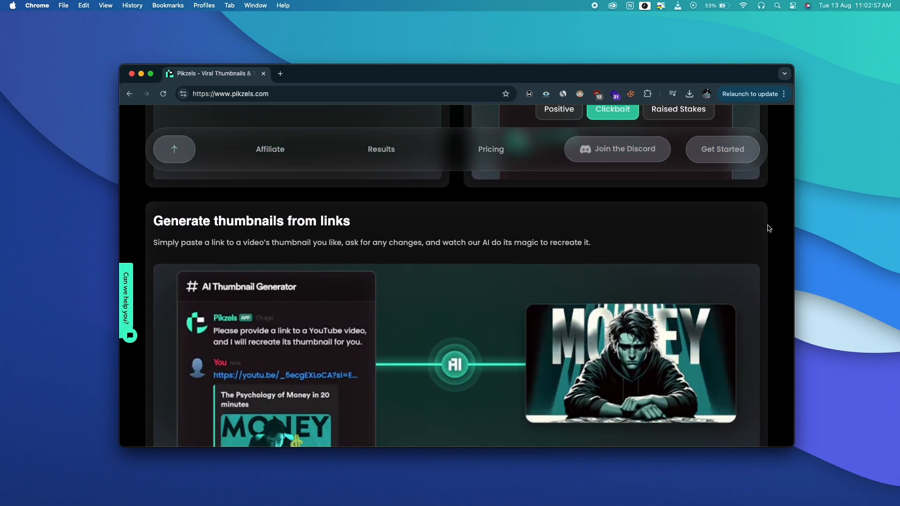
{"action": "scroll", "scroll_direction": "down", "scroll_amount": 3}
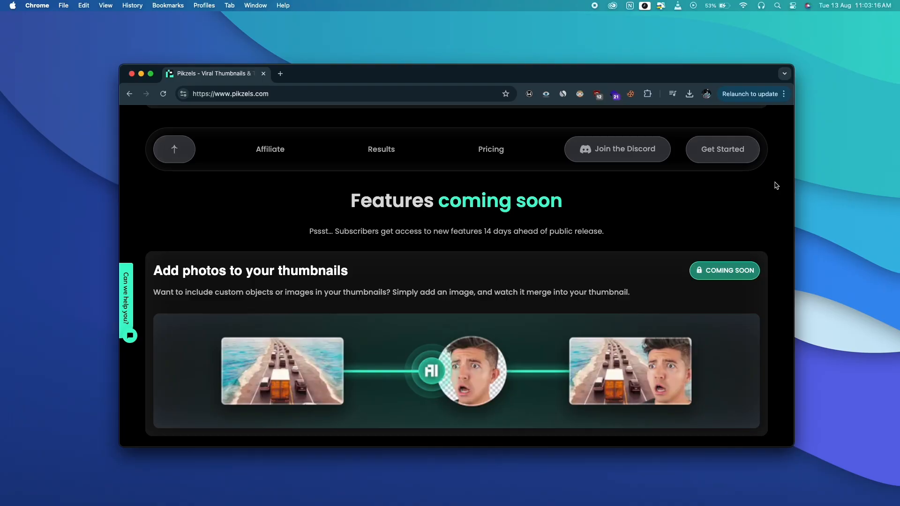
{"action": "scroll", "scroll_direction": "down", "scroll_amount": 3}
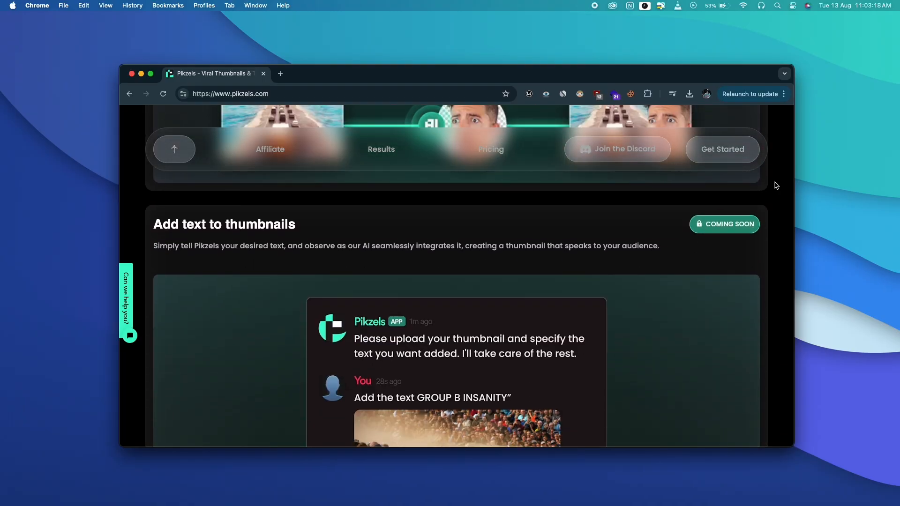
{"action": "scroll", "scroll_direction": "down", "scroll_amount": 3}
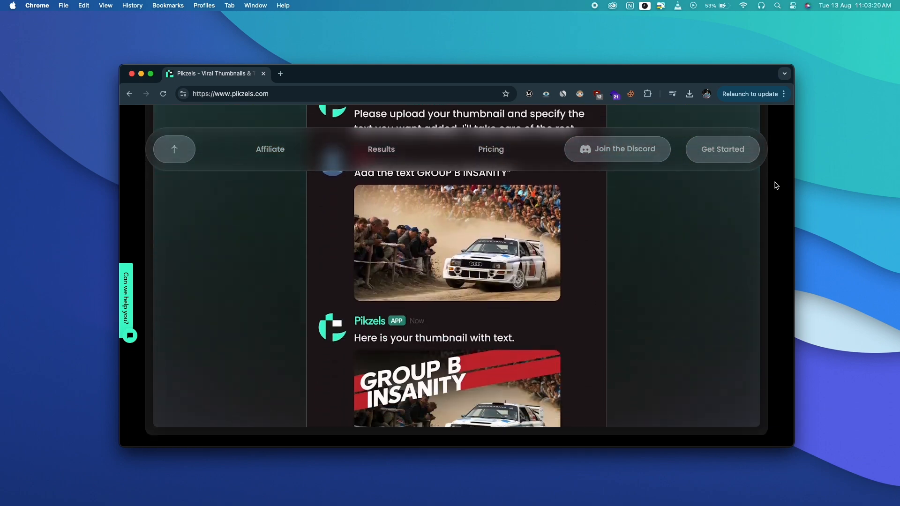
{"action": "scroll", "scroll_direction": "down", "scroll_amount": 3}
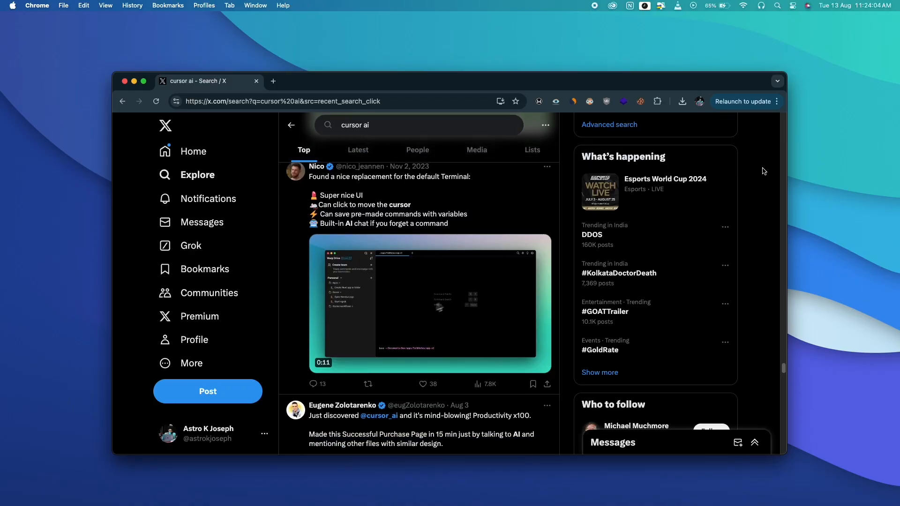
{"action": "scroll", "scroll_direction": "down", "scroll_amount": 3}
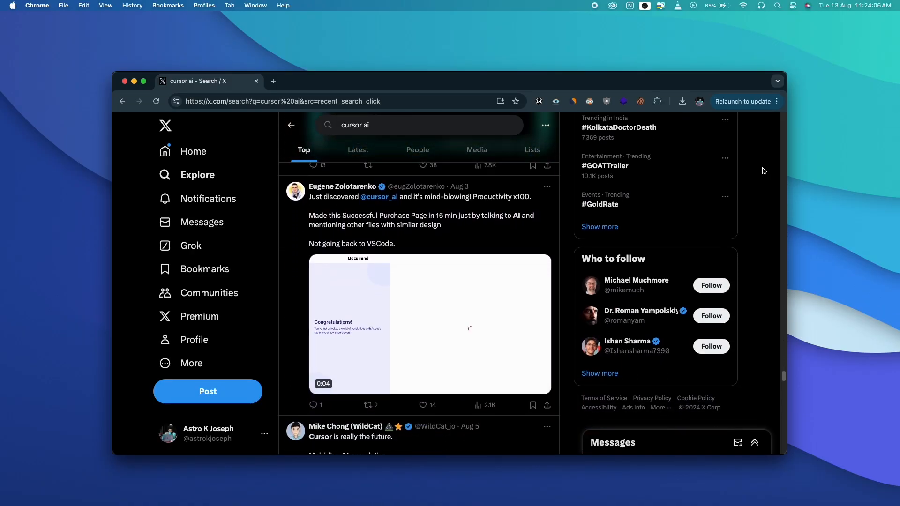
{"action": "scroll", "scroll_direction": "down", "scroll_amount": 3}
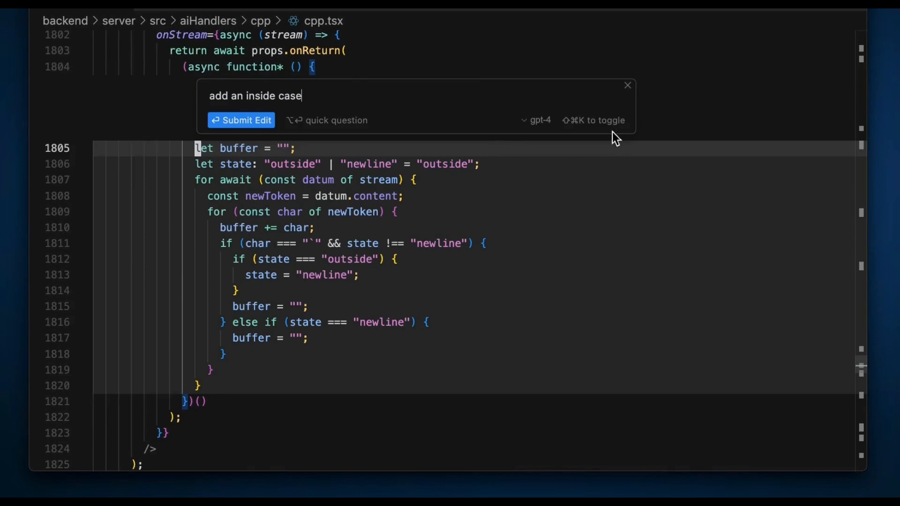
Submit the 'add an inside case' edit and follow up with 'also yield at end'.
{"action": "left_click", "coordinate": [241, 120]}
{"action": "type", "text": "also yield at"}
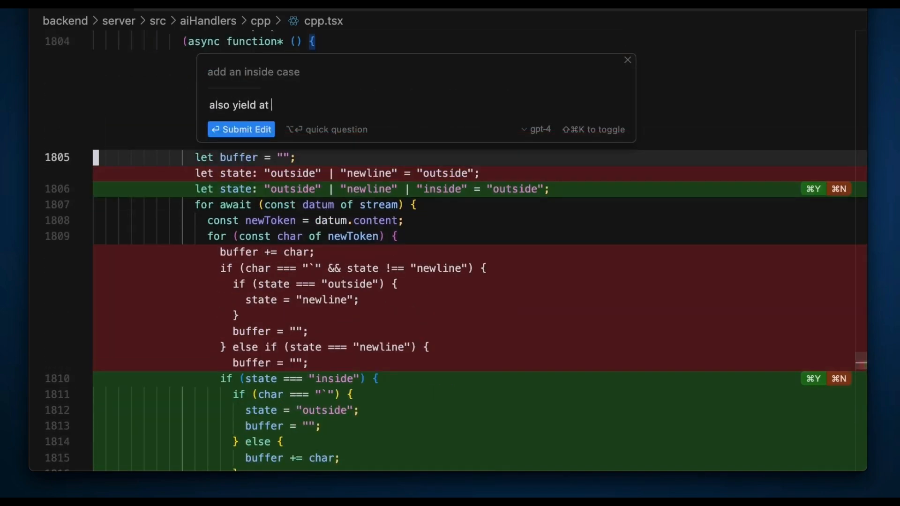
{"action": "type", "text": "end"}
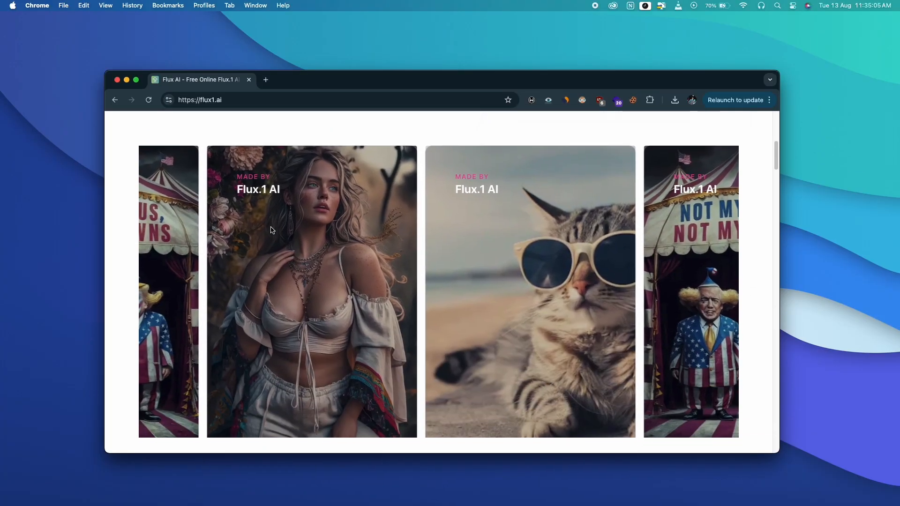
Browse the Flux.1 AI image gallery and Features section.
{"action": "scroll", "scroll_direction": "down", "scroll_amount": 3}
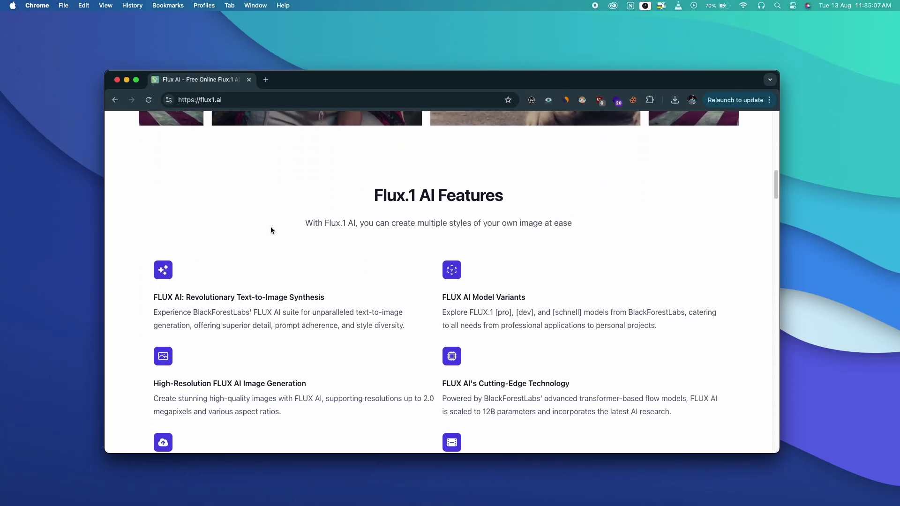
{"action": "scroll", "scroll_direction": "up", "scroll_amount": 3}
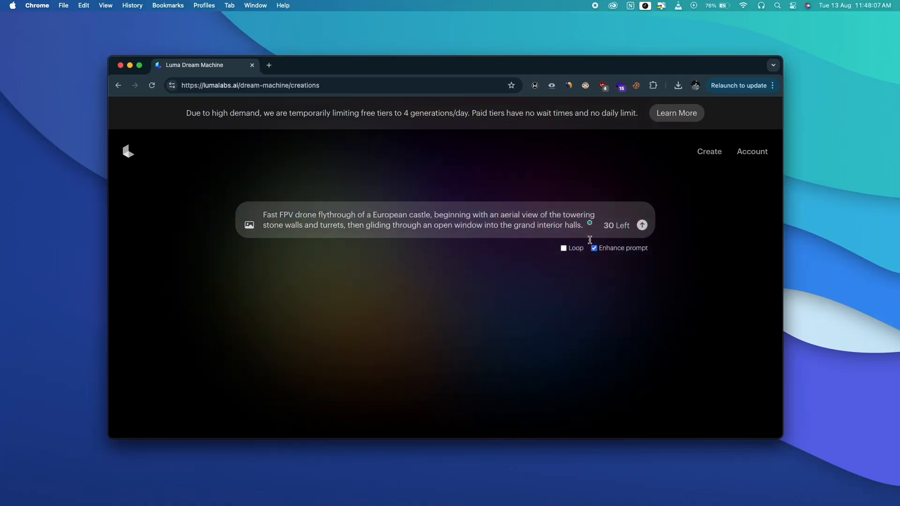
Enter the European castle FPV drone flythrough prompt with Enhance prompt kept on.
{"action": "left_click", "coordinate": [641, 225]}
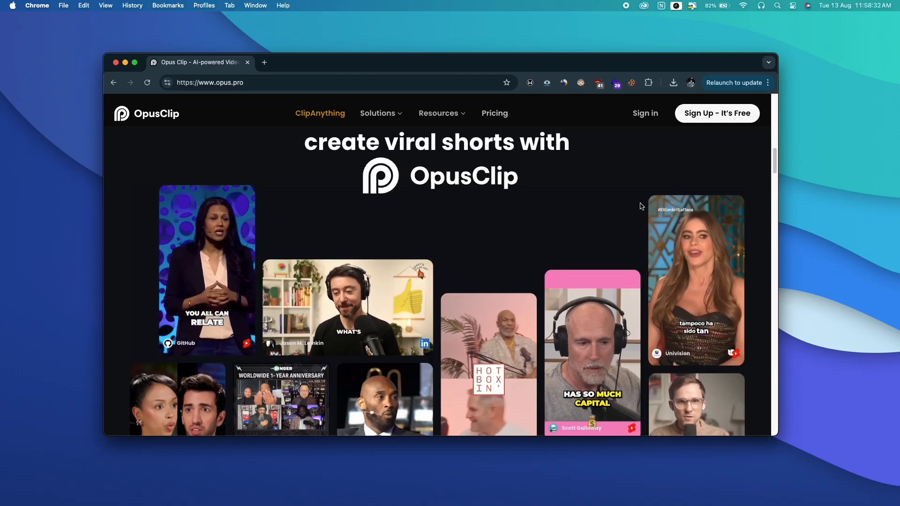
Scroll the opus.pro homepage toward the dashboard with the YouTube link entered.
{"action": "scroll", "scroll_direction": "down", "scroll_amount": 3}
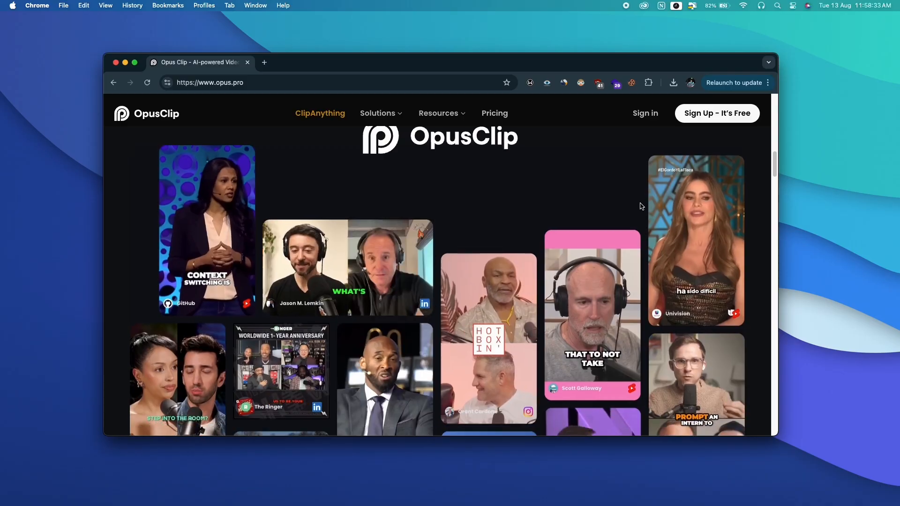
{"action": "scroll", "scroll_direction": "down", "scroll_amount": 3}
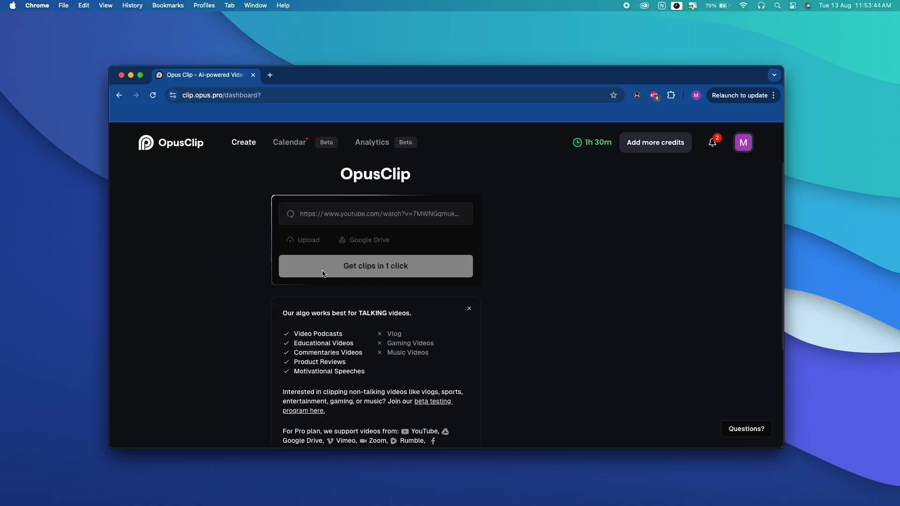
Load the YouTube link, generate clips in 1 click and review the scored clip list up to #5.
{"action": "left_click", "coordinate": [375, 266]}
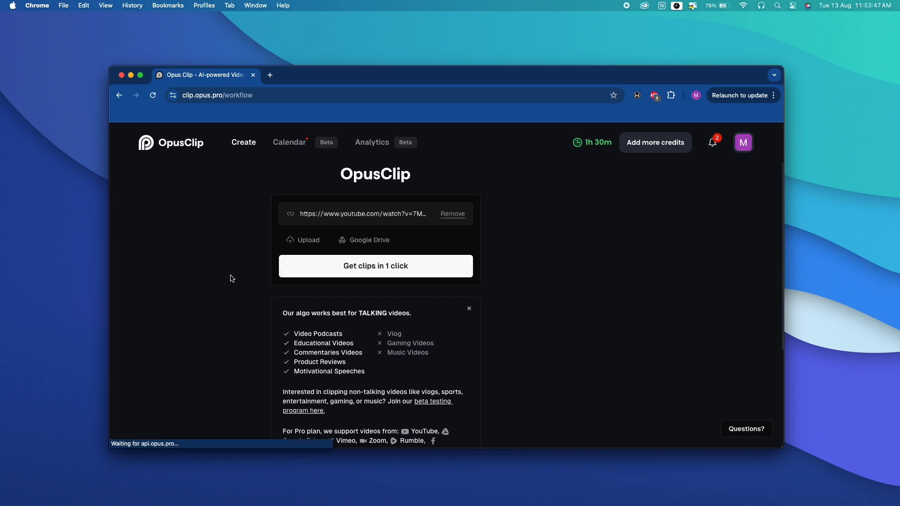
{"action": "left_click", "coordinate": [375, 265]}
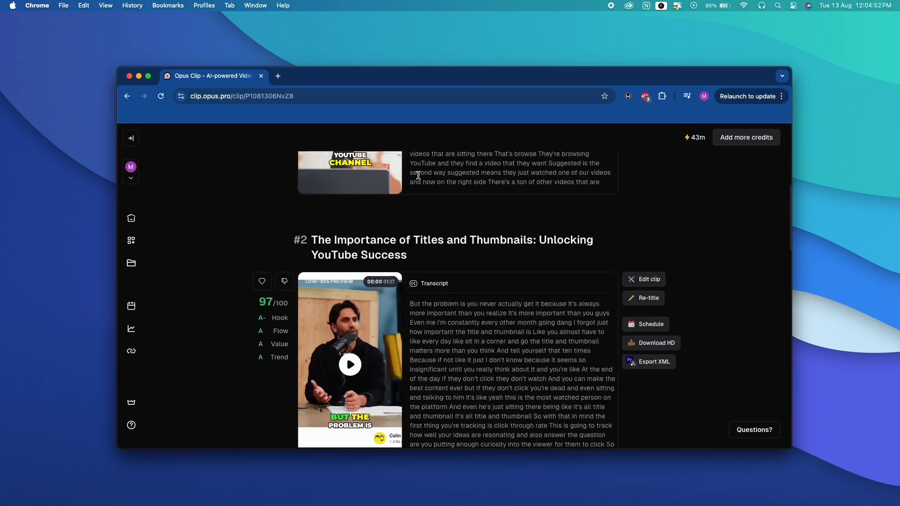
{"action": "scroll", "scroll_direction": "down", "scroll_amount": 3}
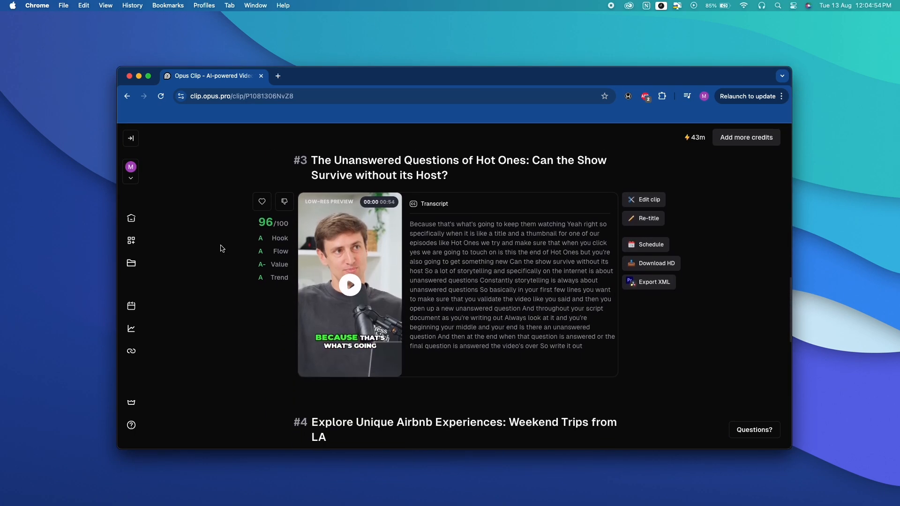
{"action": "scroll", "scroll_direction": "down", "scroll_amount": 3}
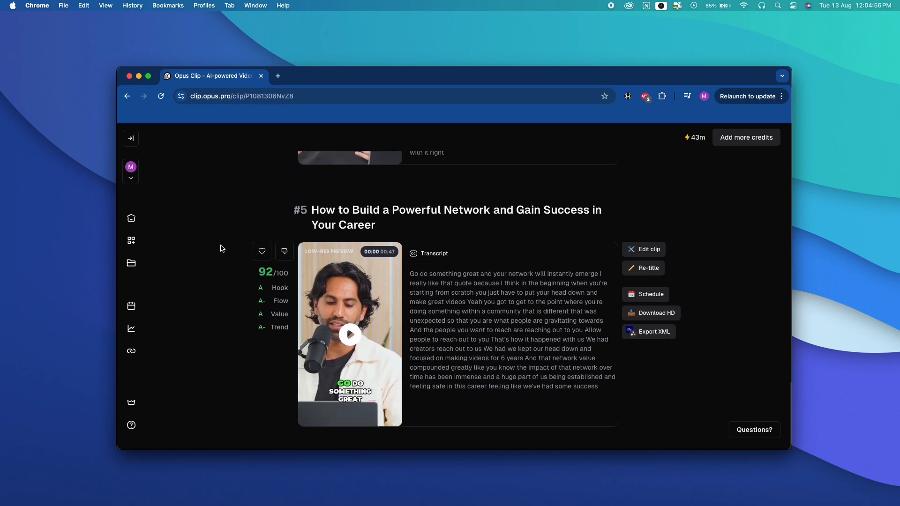